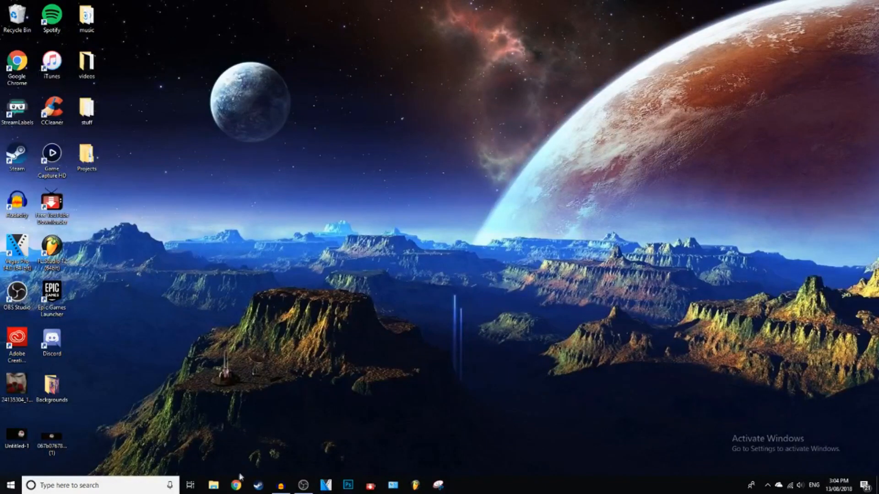
Launch Chrome and run a Google search for 'atari emulator'.
click(235, 485)
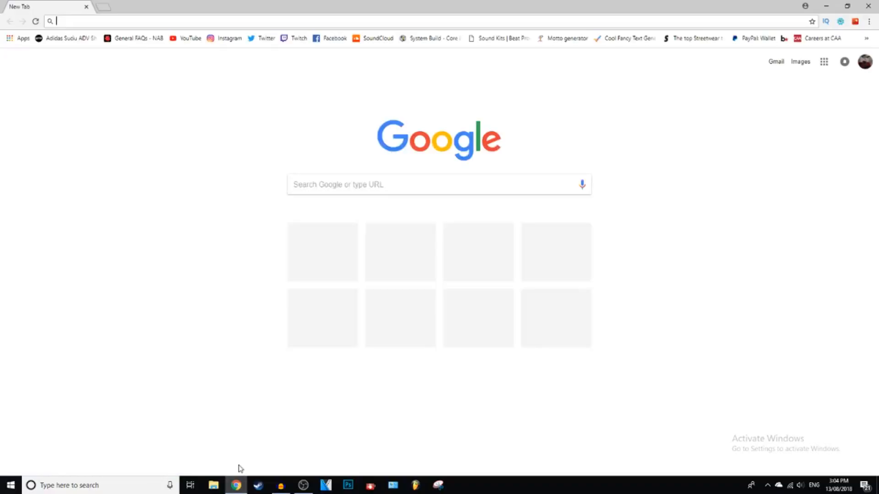
text(adsense.com/)
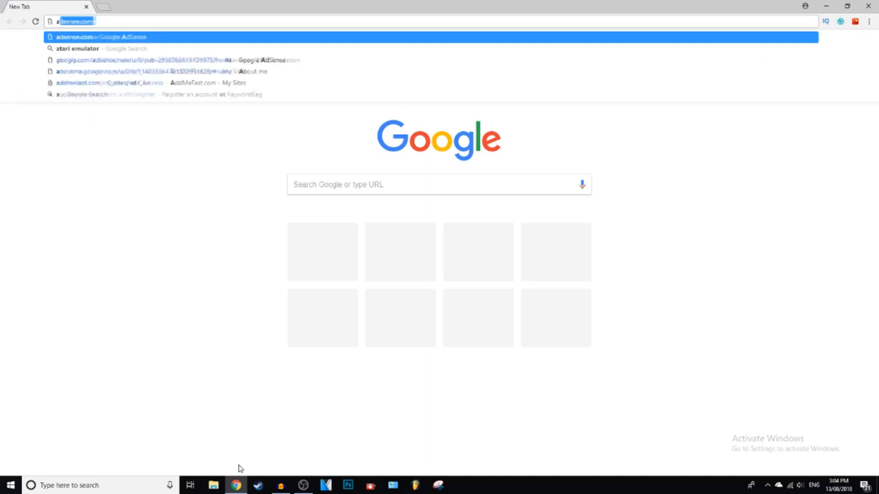
text(atari emulator)
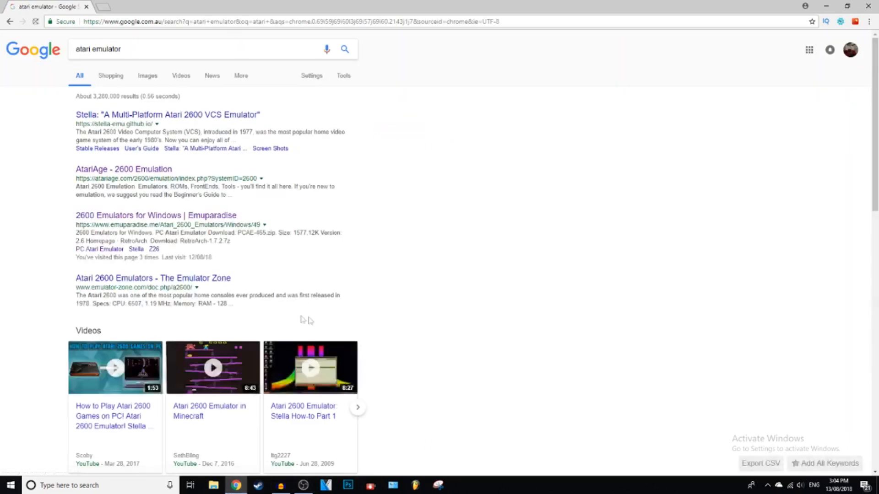
From Emuparadise's 2600 emulators for Windows, reach the RetroArch page and download RetroArch 1.7.2.
click(156, 215)
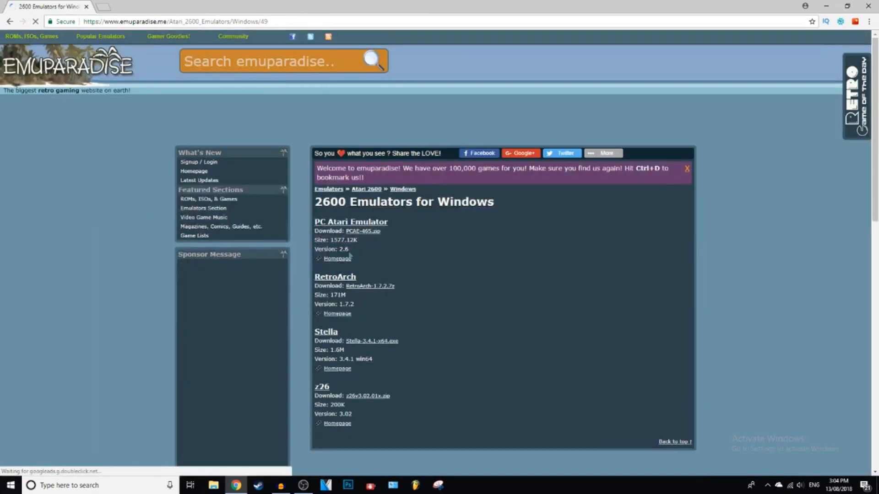
click(335, 277)
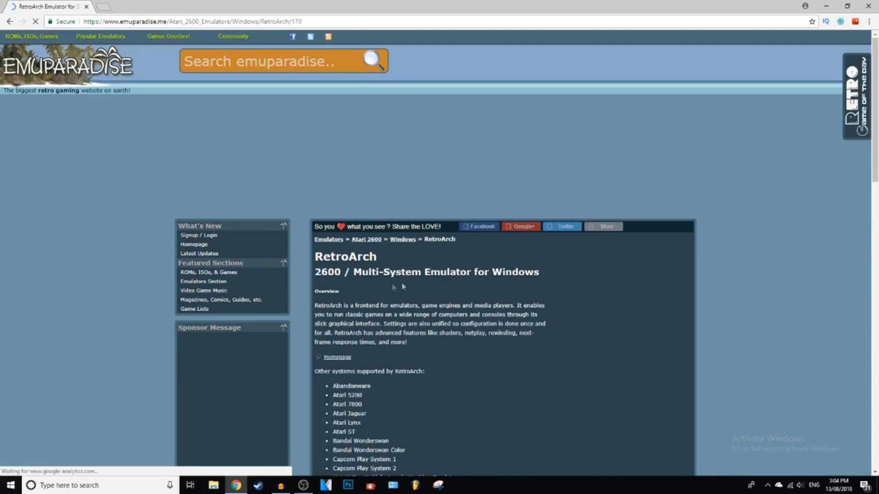
scroll(down, 3)
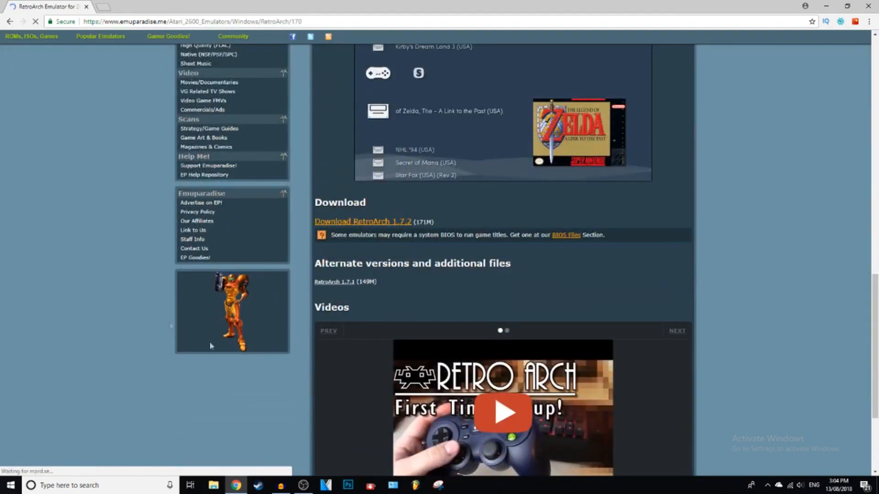
click(362, 221)
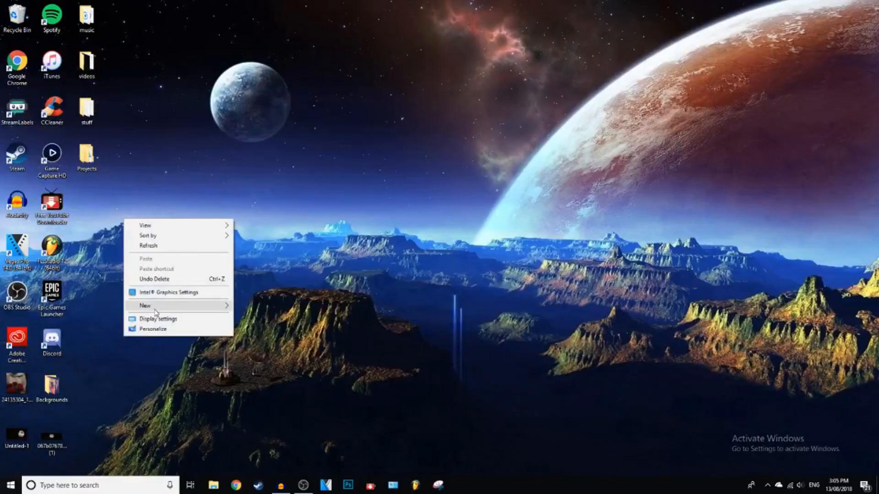
Create a desktop folder named atari, place it below Projects and open it.
click(145, 305)
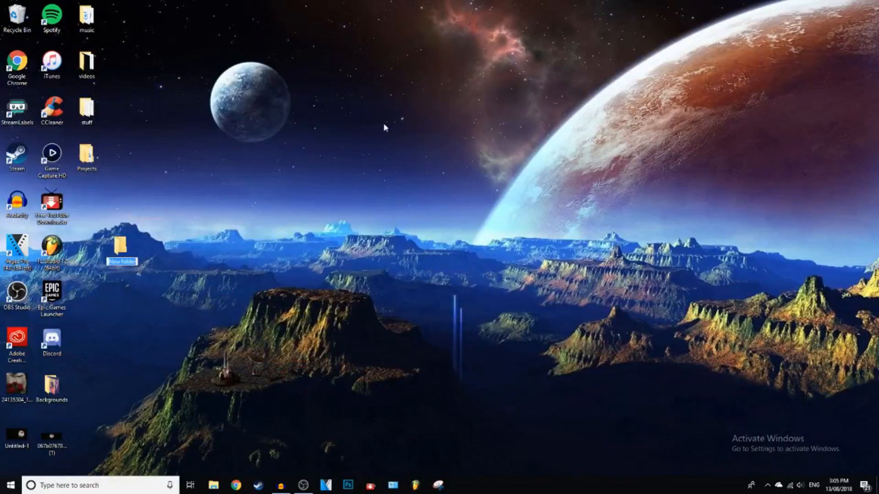
text(em)
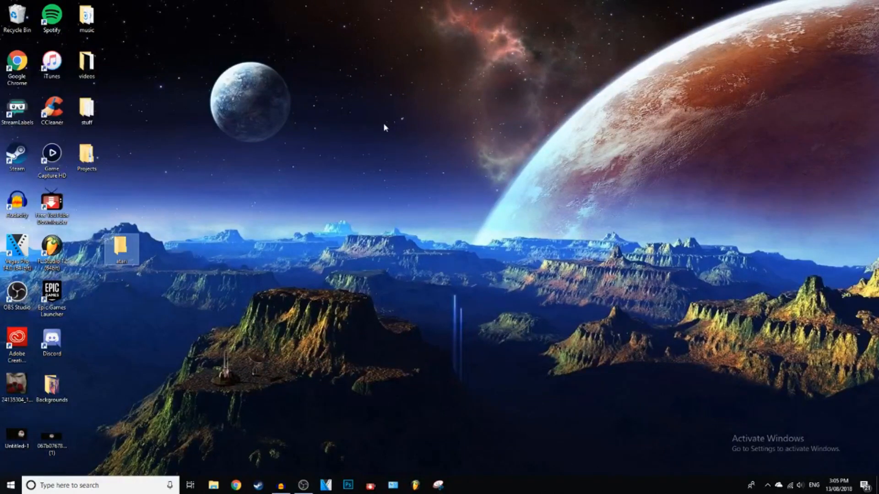
drag(121, 250, 87, 204)
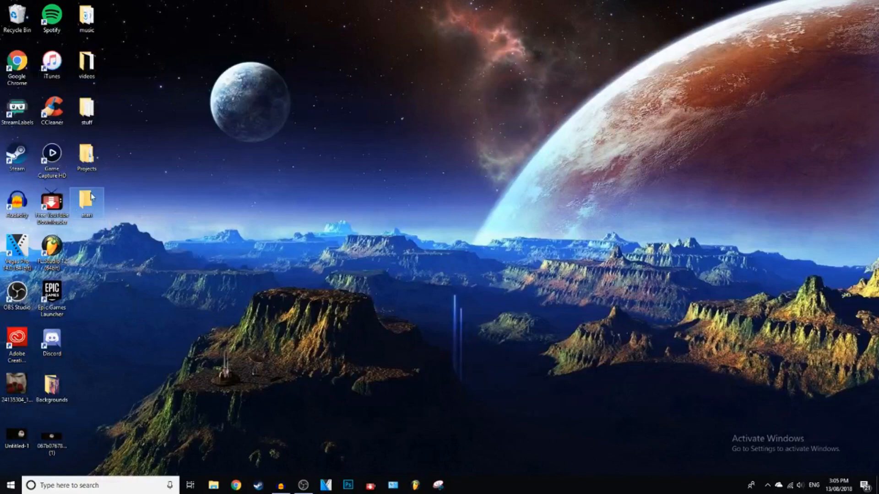
double_click(86, 201)
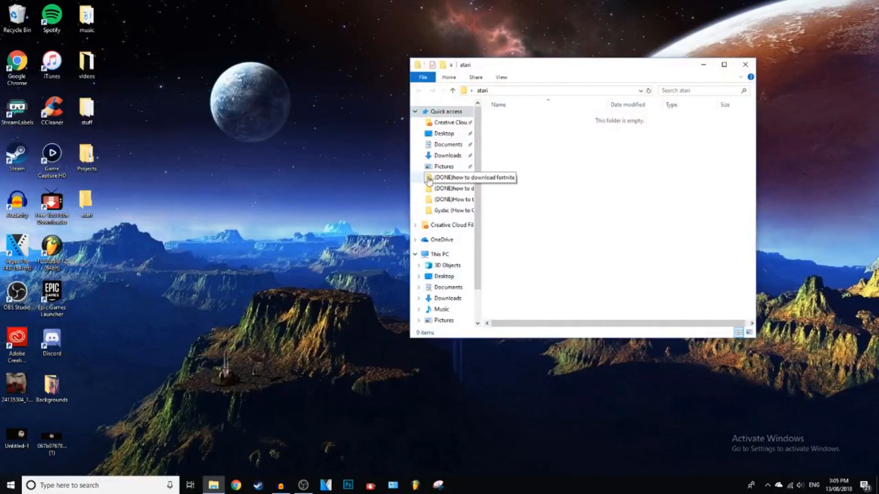
From Downloads, open the RetroArch-1.7.2 archive in WinRAR.
click(447, 156)
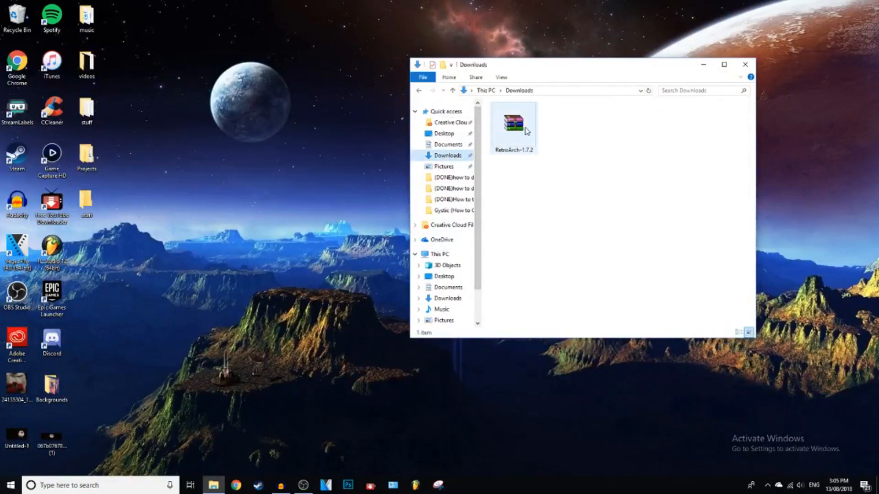
double_click(513, 122)
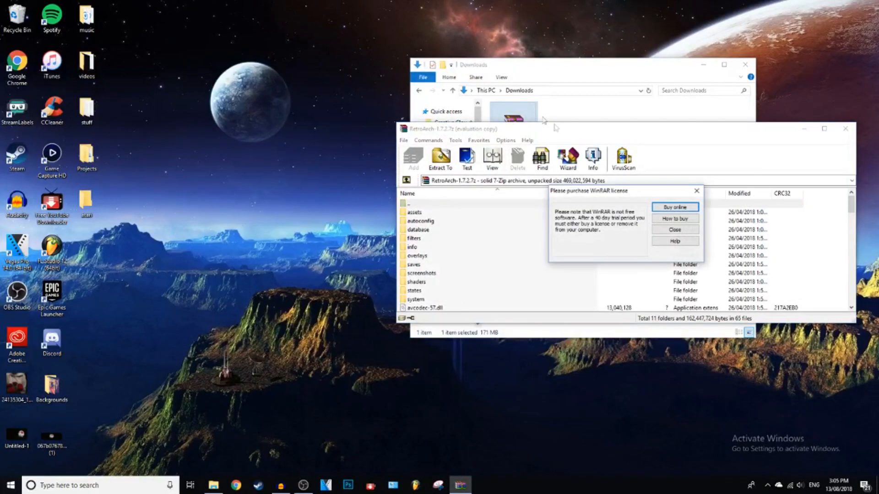
Extract the RetroArch archive into the desktop atari folder and close WinRAR.
click(675, 229)
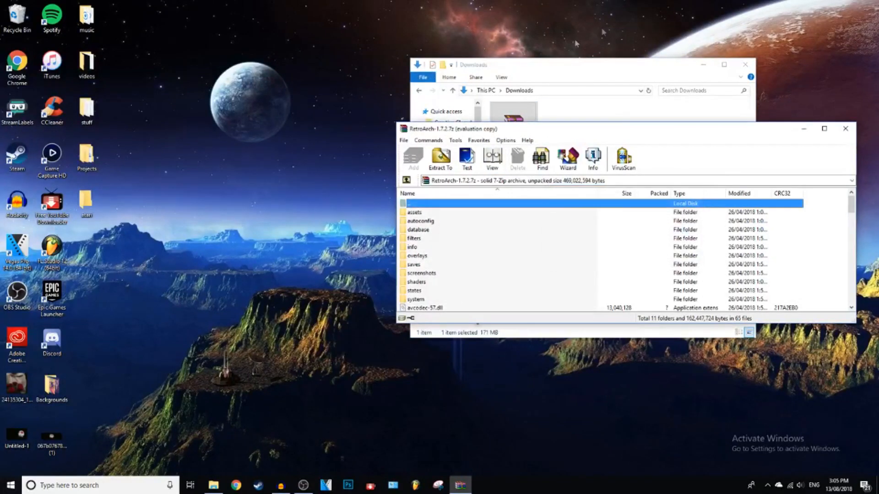
mouse_move(752, 9)
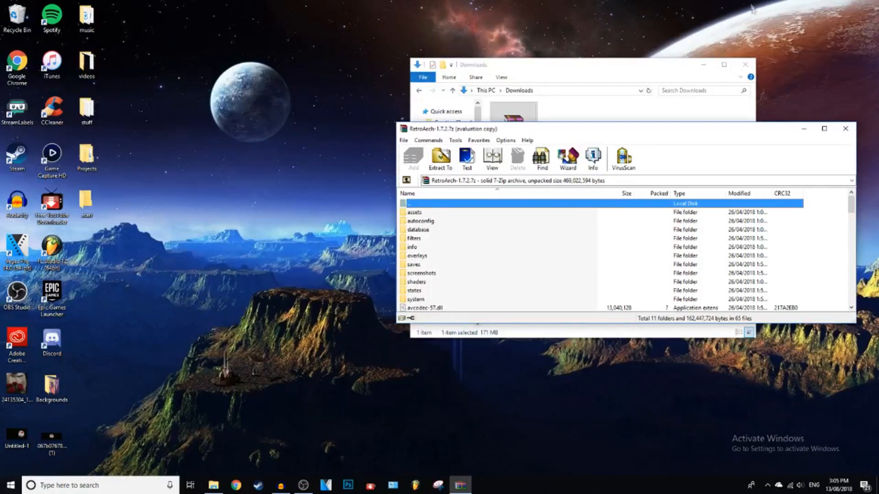
mouse_move(708, 221)
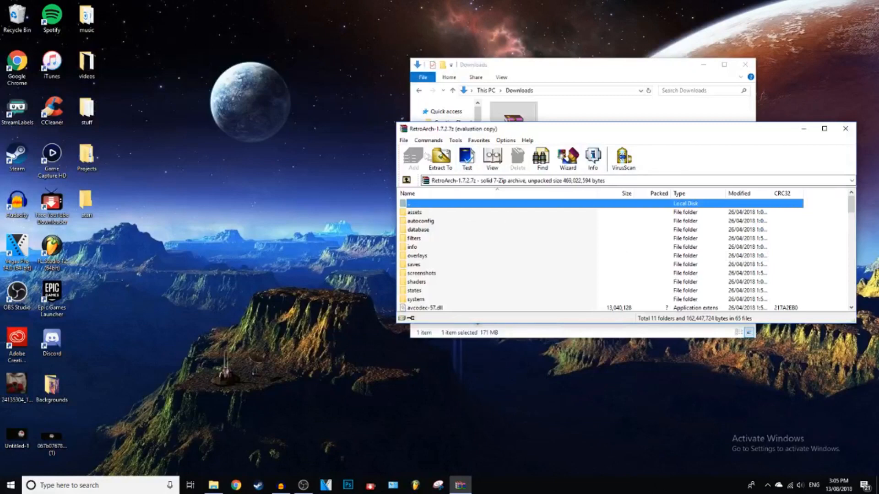
click(441, 159)
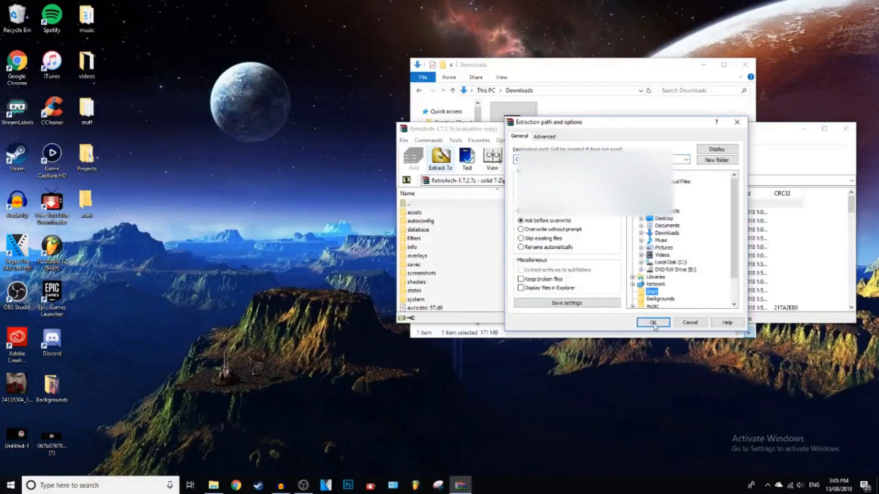
click(653, 322)
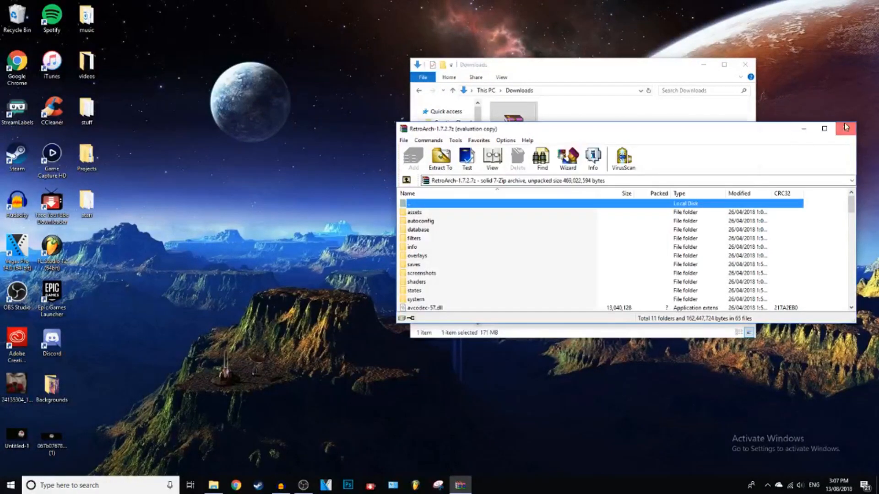
click(845, 128)
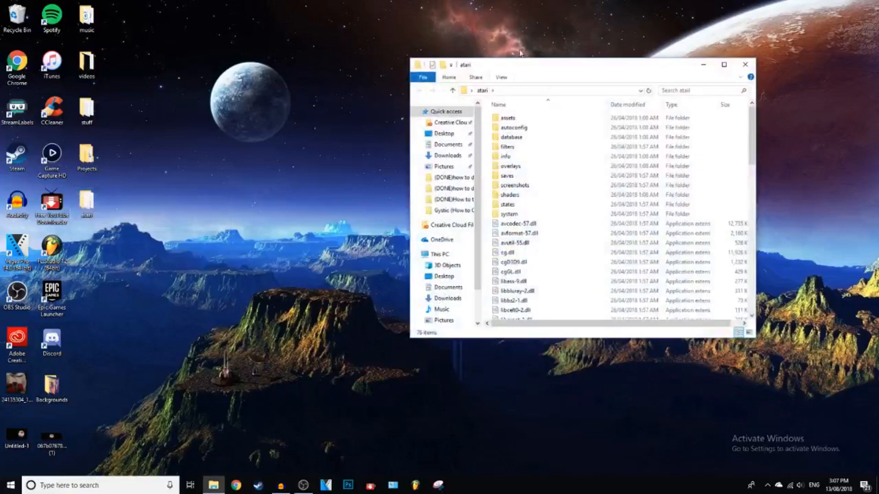
Run the retroarch application from the extracted files in the atari folder.
scroll(down, 3)
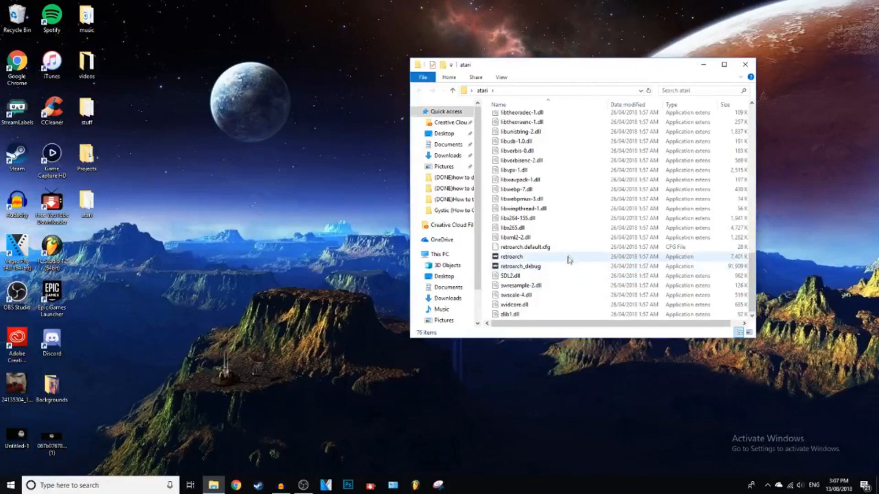
click(511, 257)
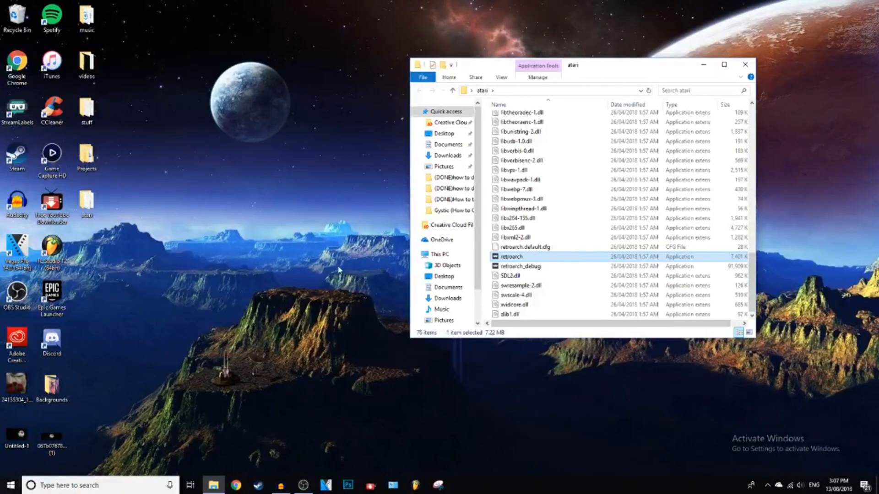
double_click(511, 256)
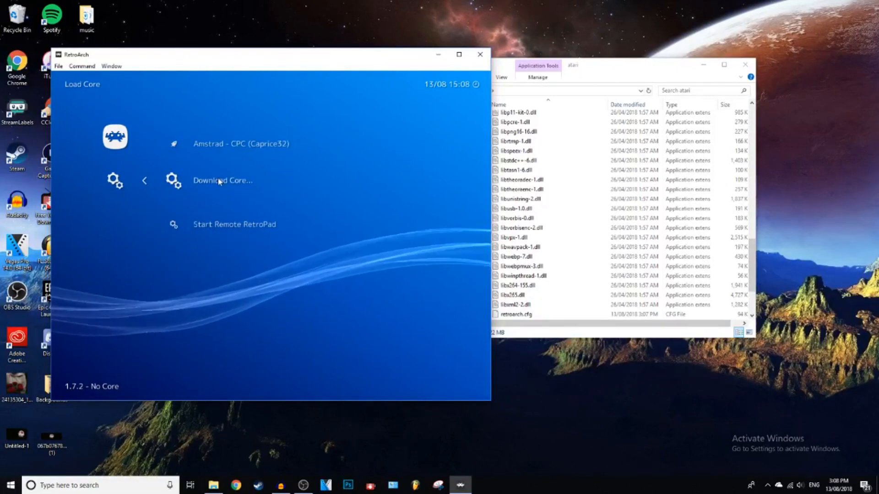
From the Core Updater list, download the Atari - 2600 (Stella) core.
click(222, 181)
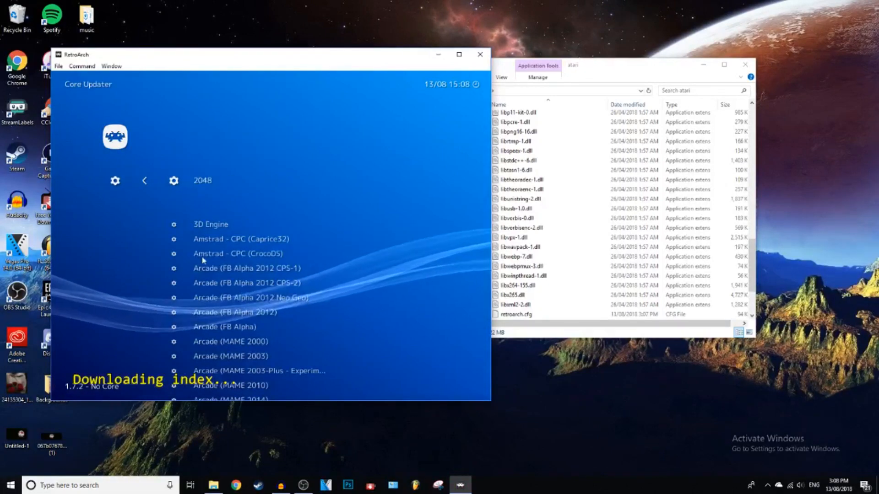
scroll(down, 3)
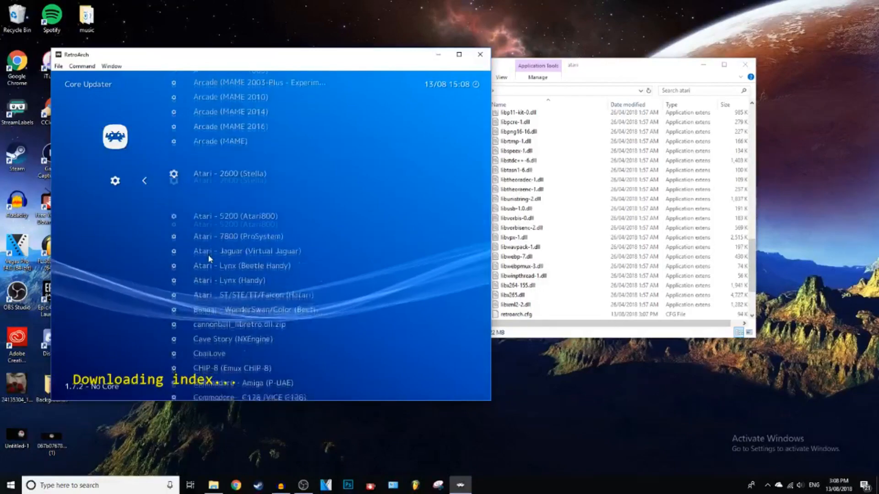
scroll(down, 3)
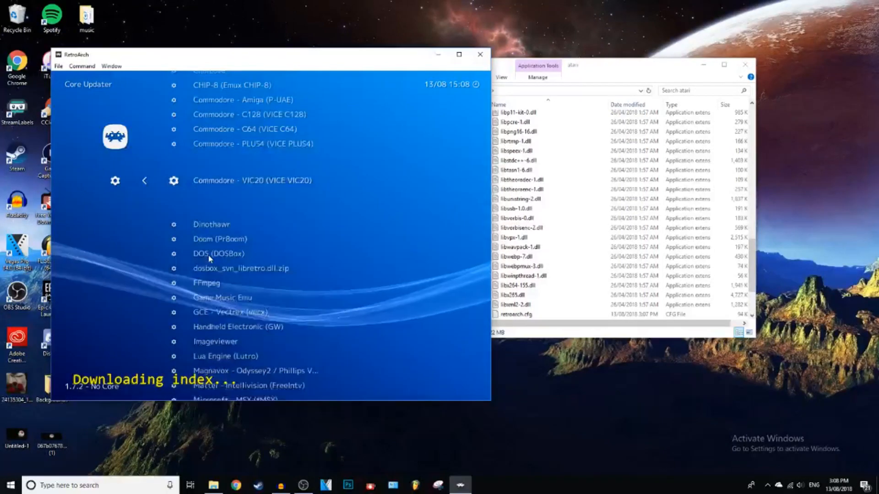
scroll(up, 3)
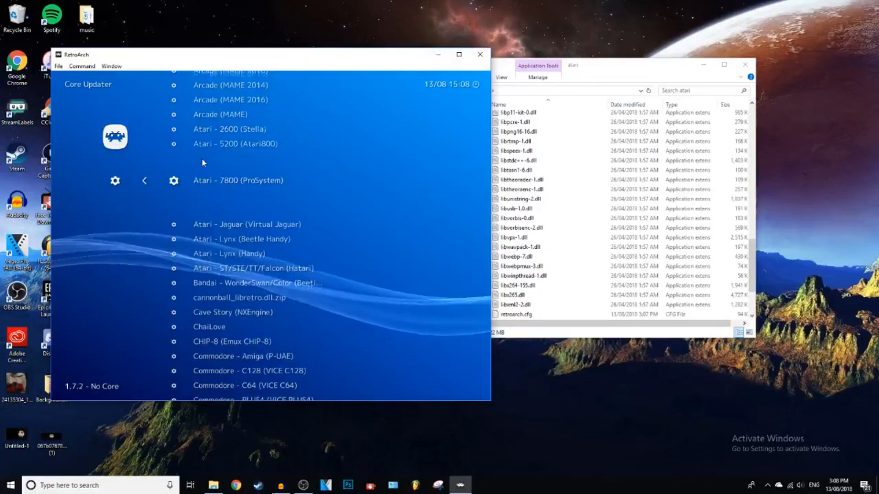
click(230, 129)
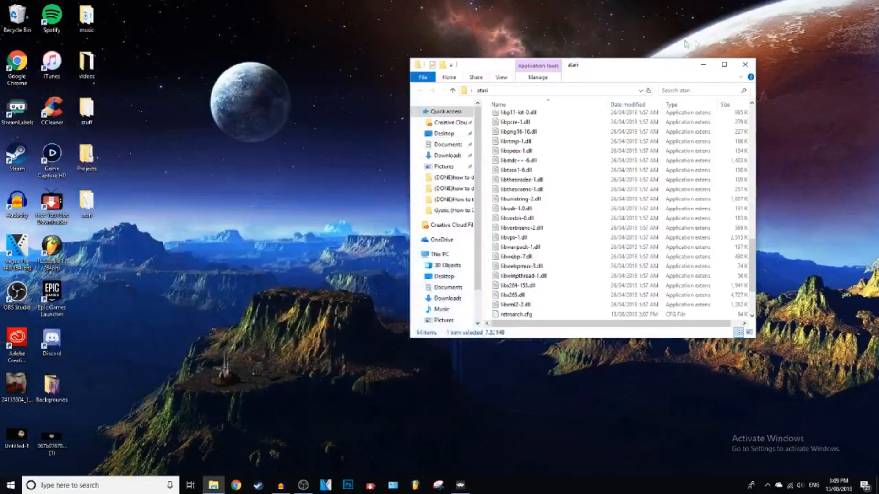
Close the RetroArch window from its taskbar menu.
right_click(460, 485)
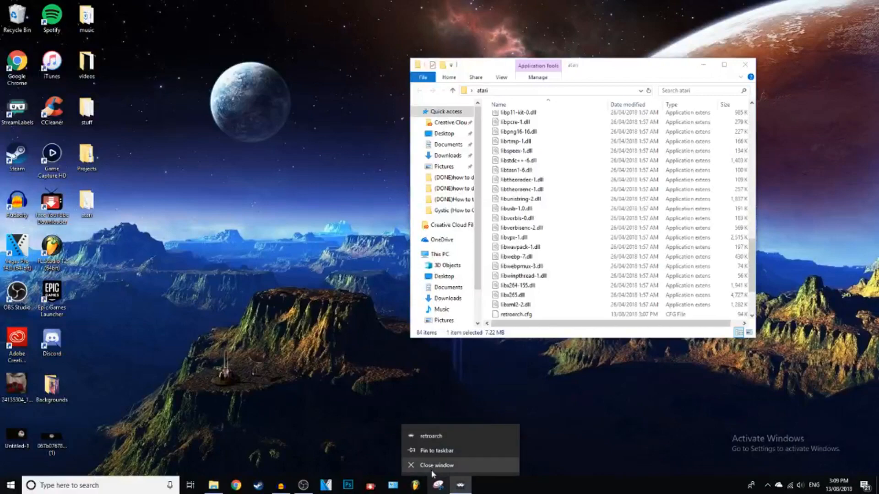
click(436, 465)
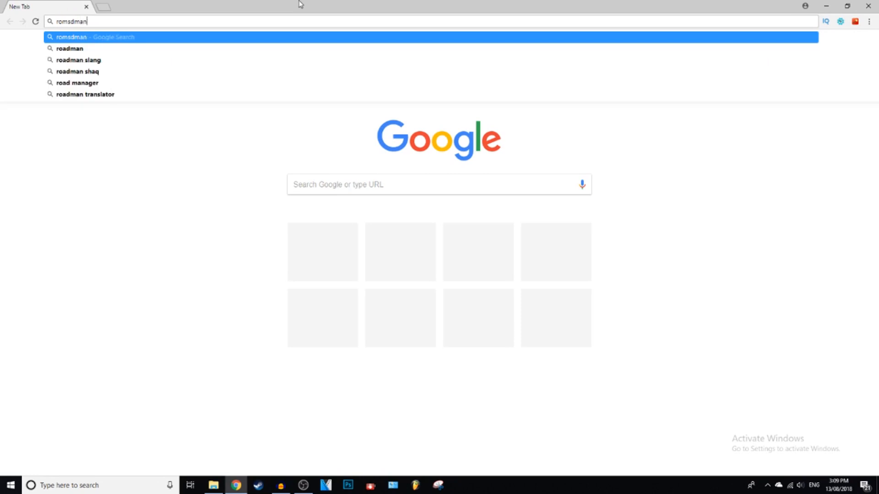
Search Google for romsmania, open the site and reach its Atari 2600 ROMs page.
text(romsmania&aqs=chrome.0.69i59j69i60l3j0l2.4679j1j7&sourceid=chrome&ie=UTF-8)
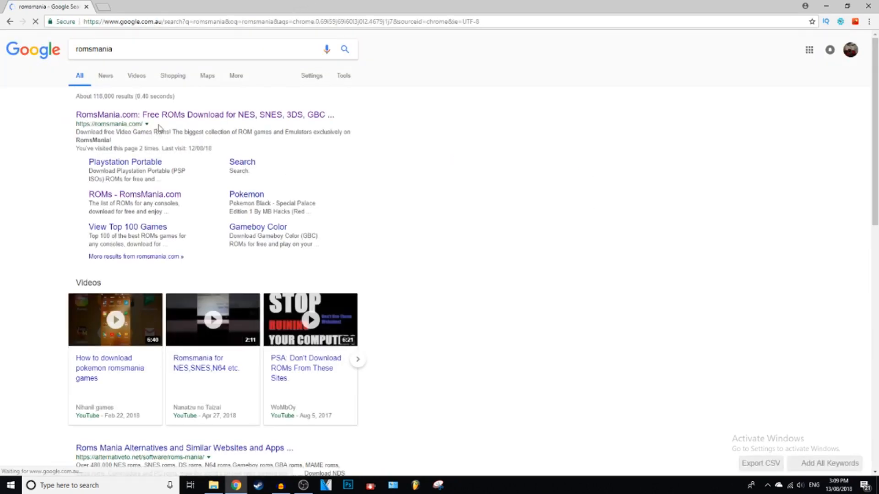
click(204, 114)
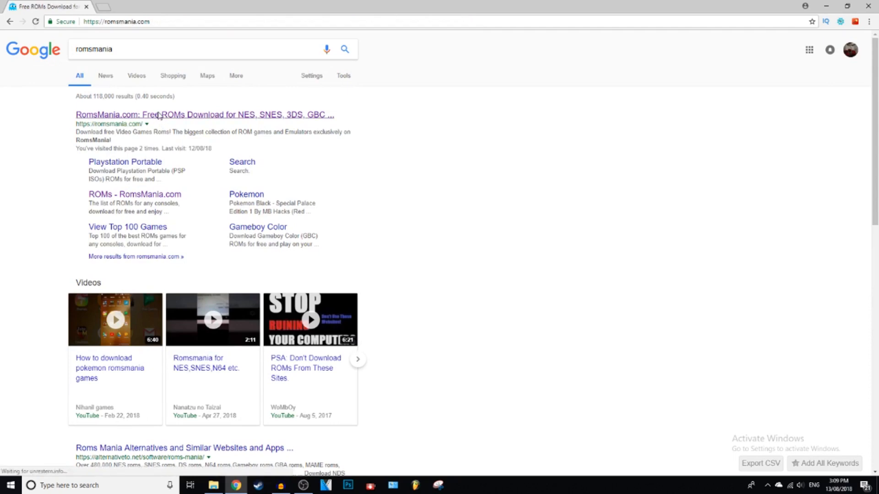
click(204, 114)
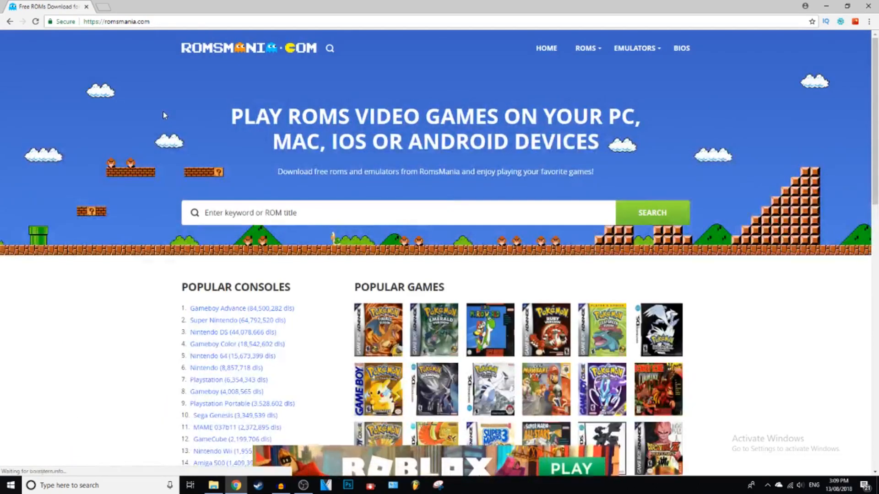
click(585, 48)
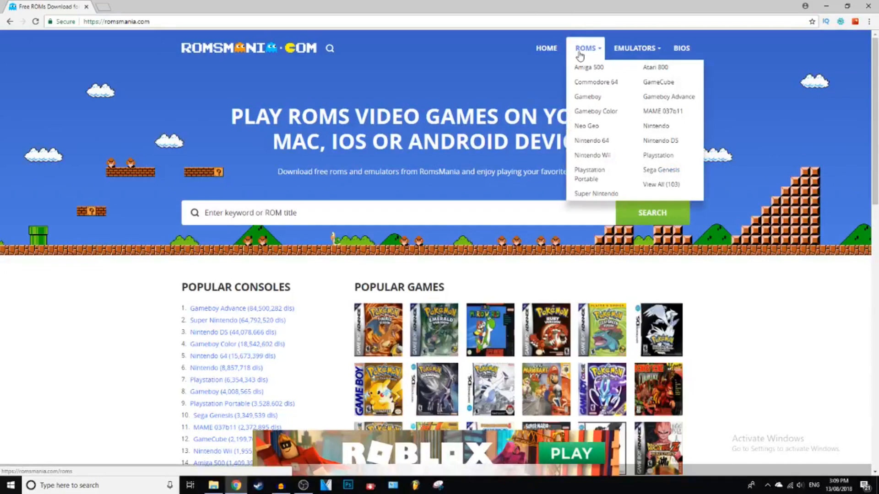
click(660, 184)
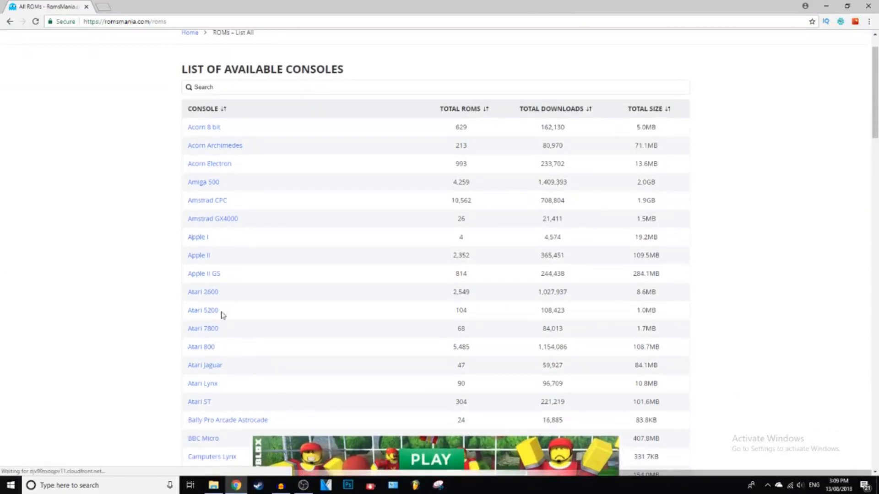
click(203, 291)
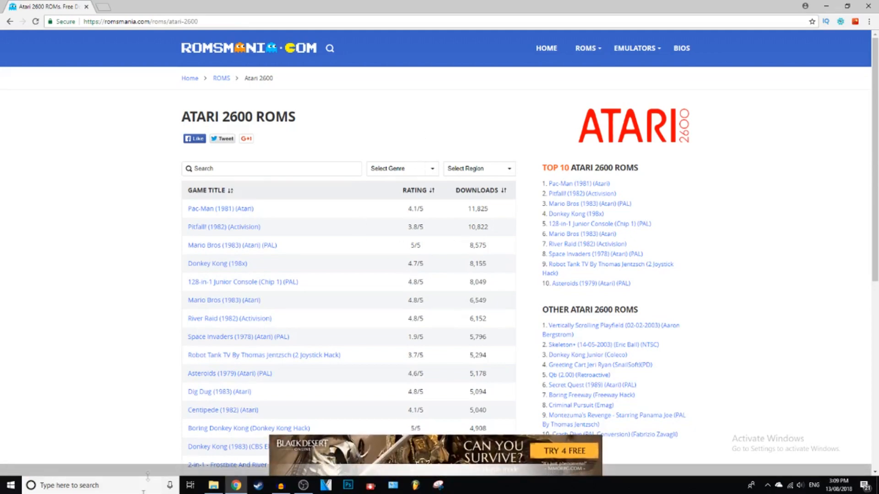
Start downloading the Pac-Man (1981) (Atari) ROM.
click(221, 209)
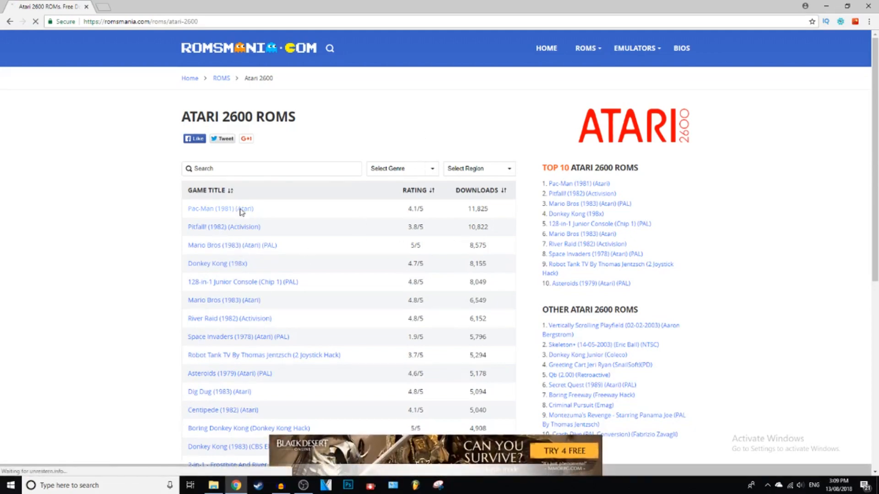
click(218, 209)
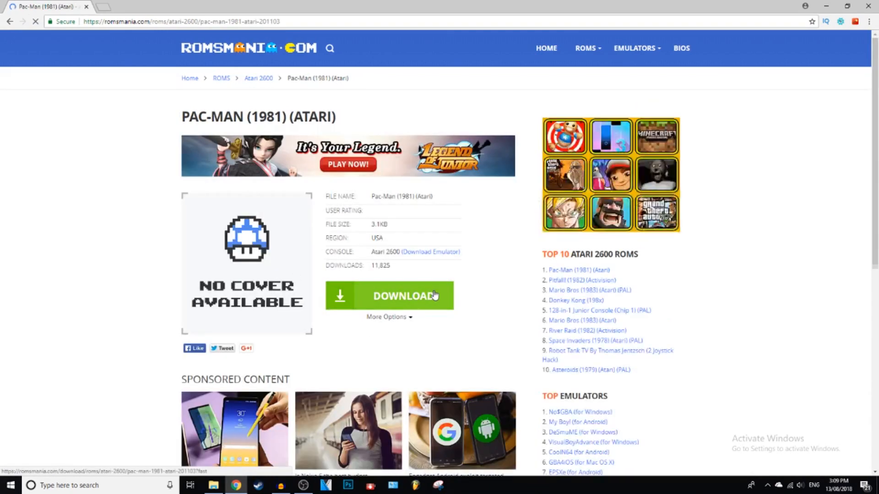
click(389, 296)
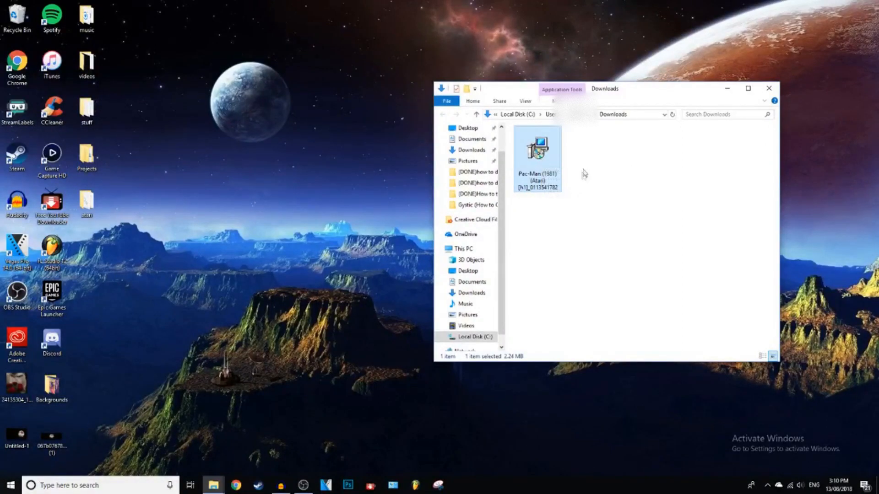
mouse_move(555, 183)
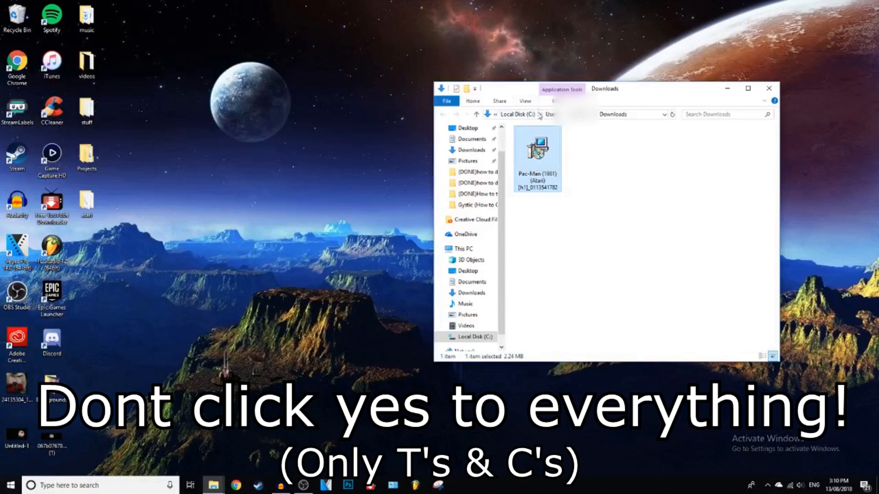
mouse_move(536, 151)
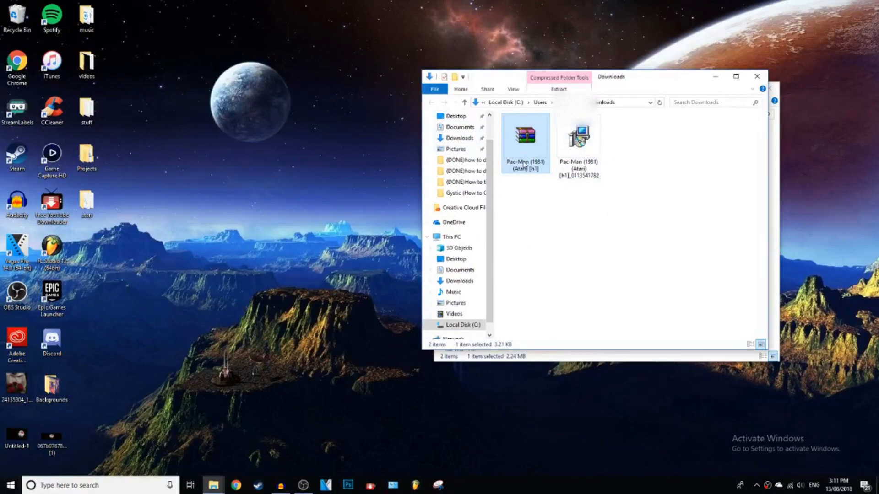
mouse_move(461, 208)
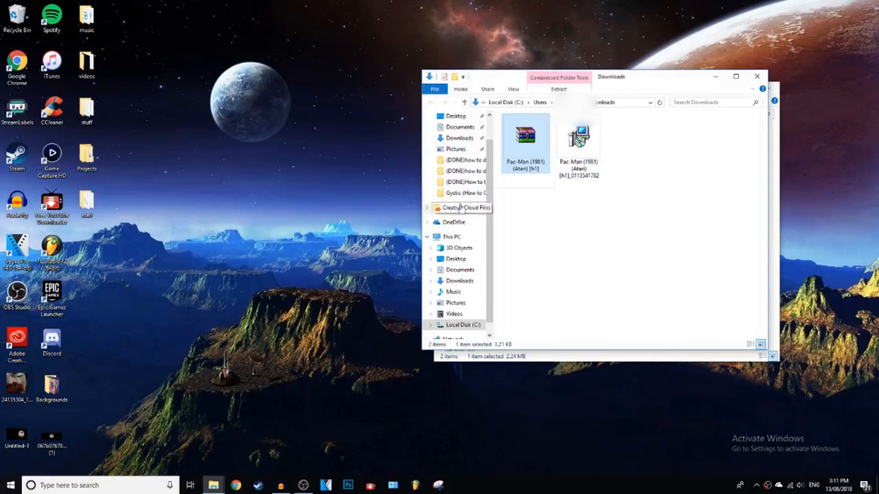
Open the Pac-Man archive in WinRAR and dismiss its notice.
click(579, 143)
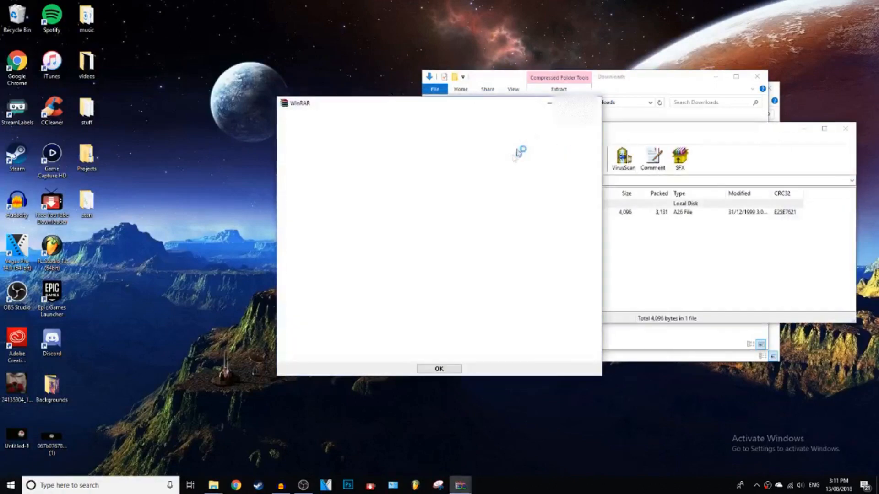
click(438, 369)
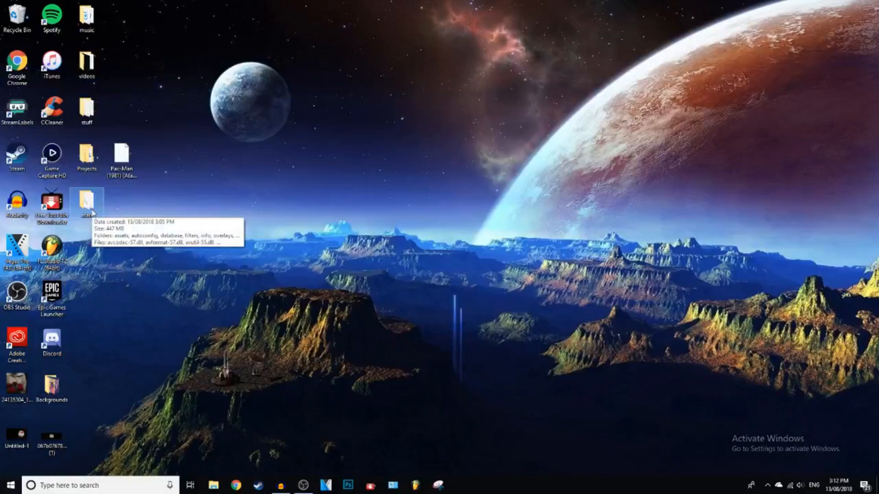
Move Pac-Man (1981) (Atari) [h1].a26 into the atari folder's downloads subfolder.
double_click(86, 204)
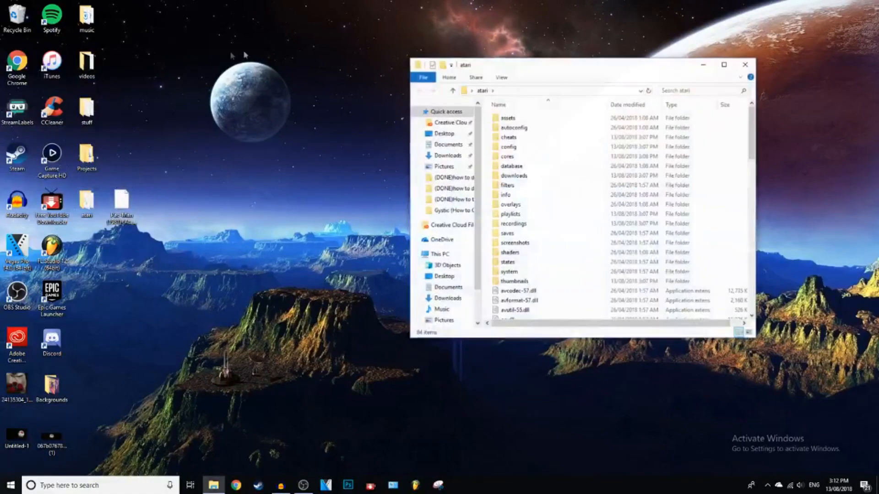
double_click(513, 176)
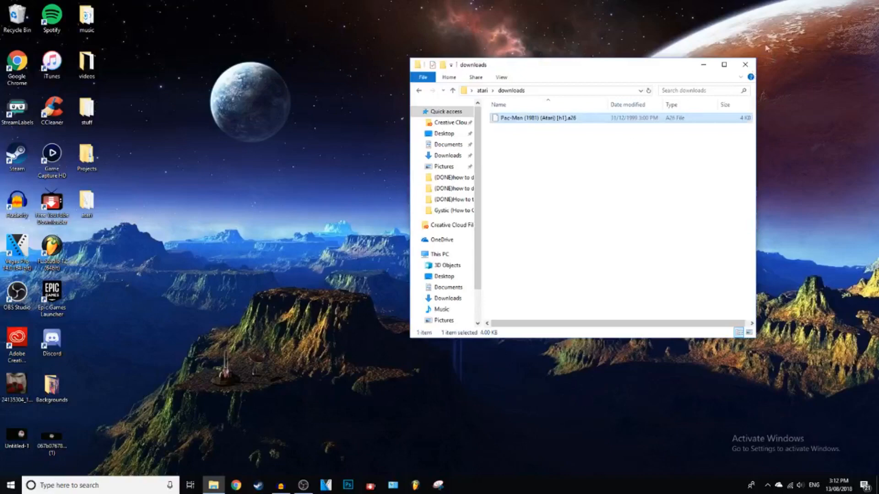
click(453, 91)
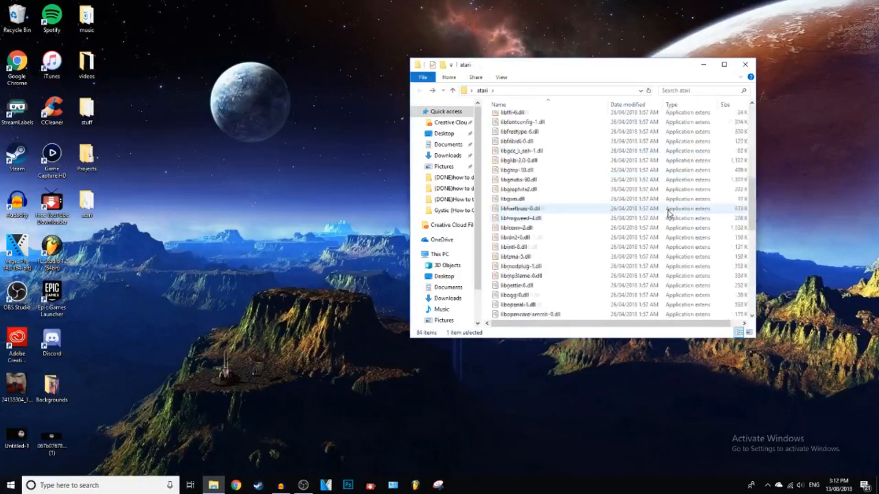
Launch RetroArch and browse its Load Content file browser to the downloads folder.
double_click(516, 256)
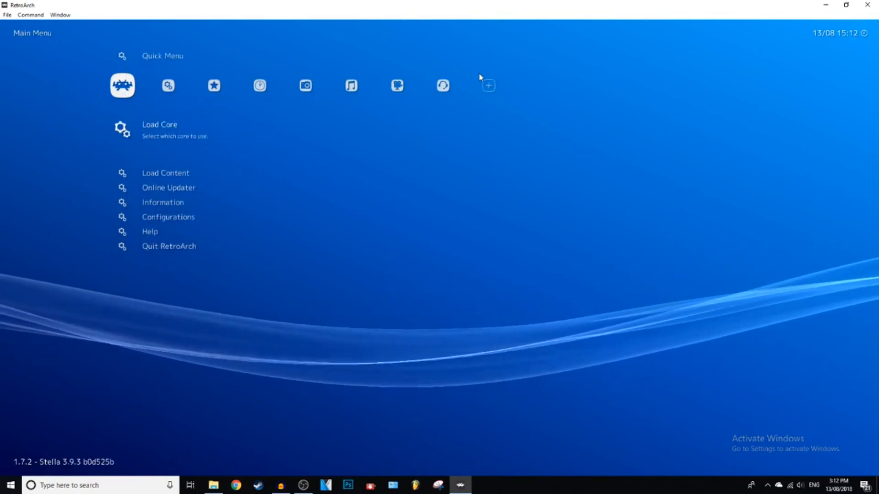
click(166, 173)
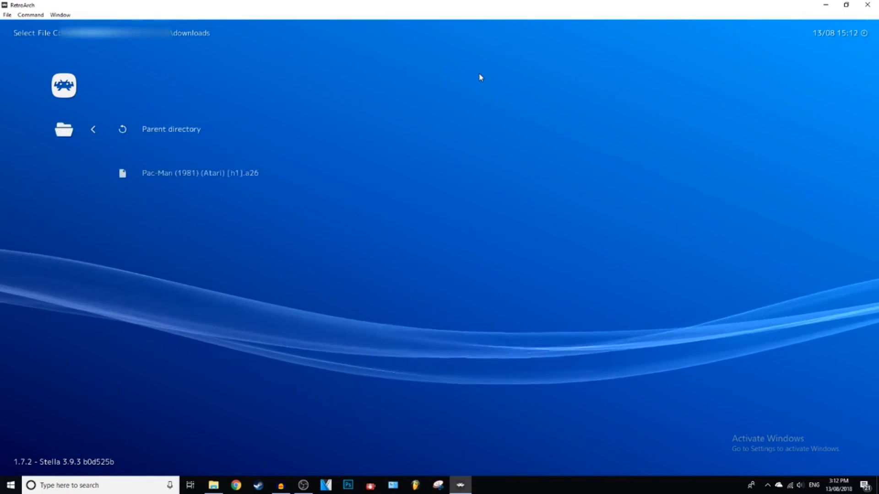